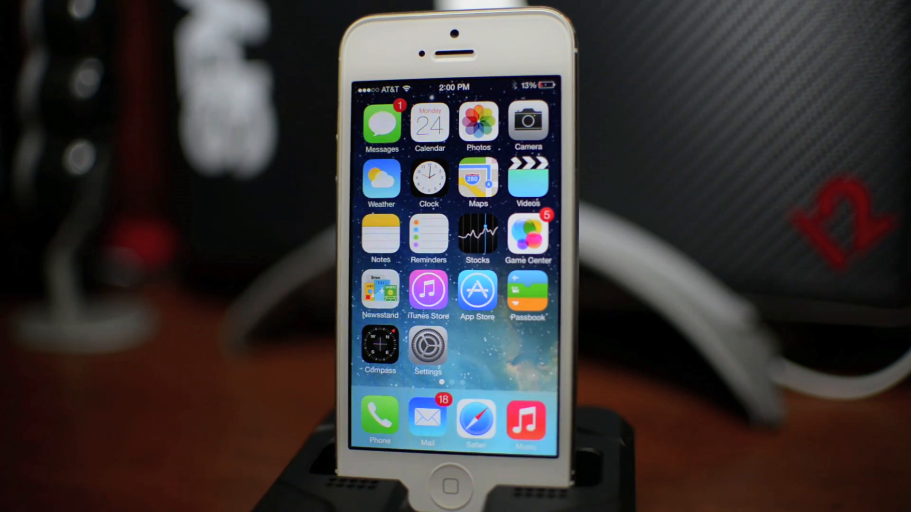
# Step: Reach the Software Update page showing iOS 7 beta 2 (237 MB) via Settings > General
pyautogui.click(428, 348)
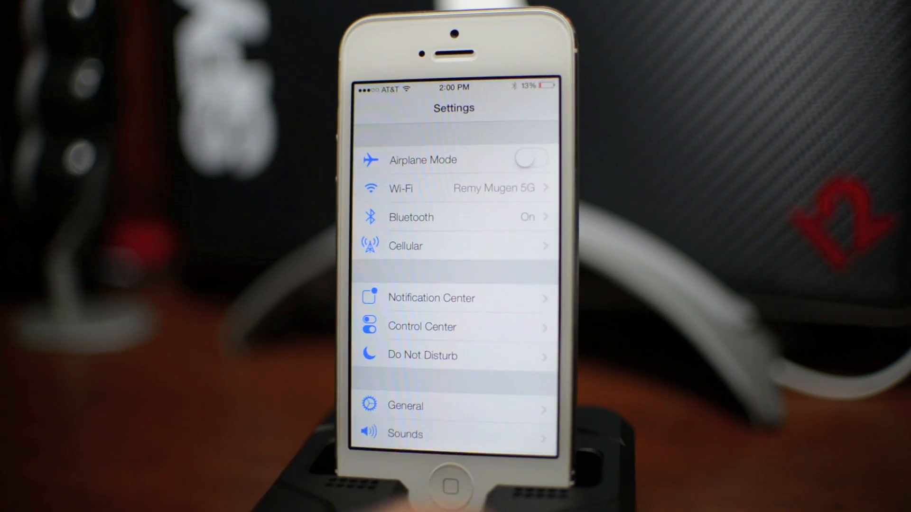
pyautogui.click(405, 405)
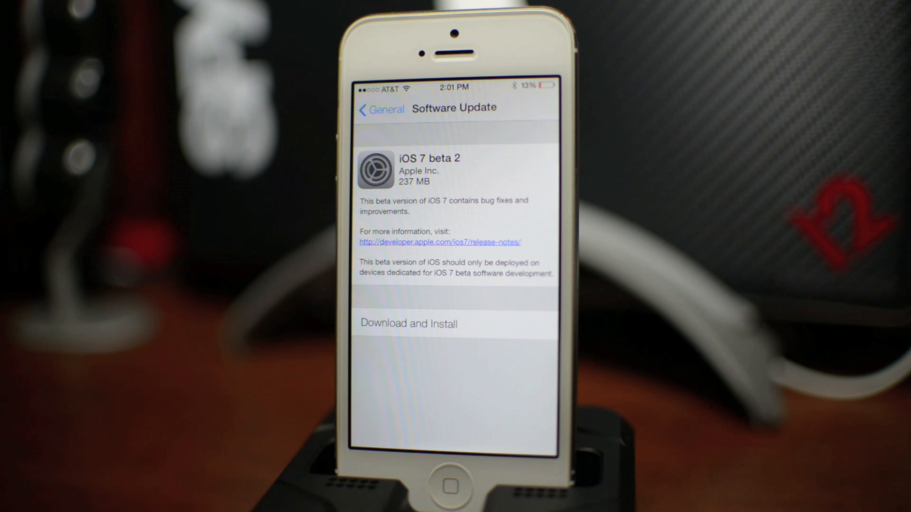
# Step: Start and confirm downloading the iOS 7 beta 2 update over Wi-Fi
pyautogui.click(409, 324)
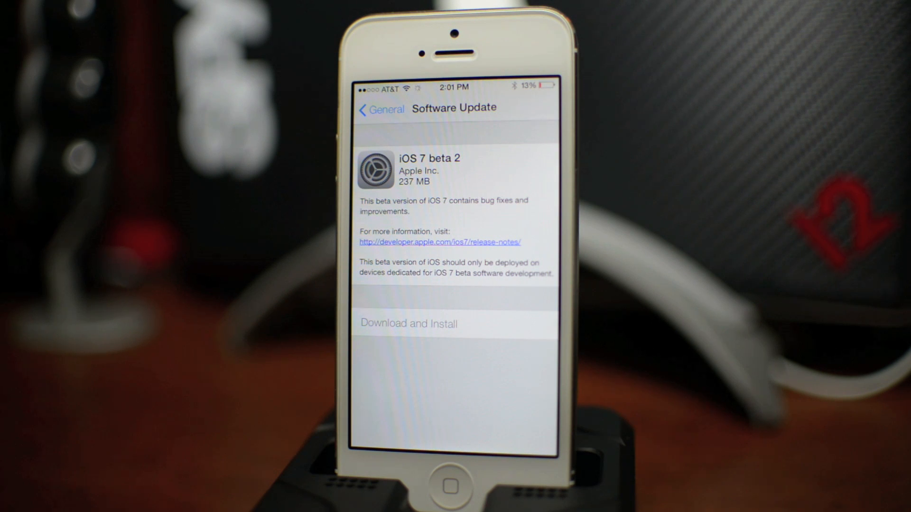
pyautogui.click(408, 324)
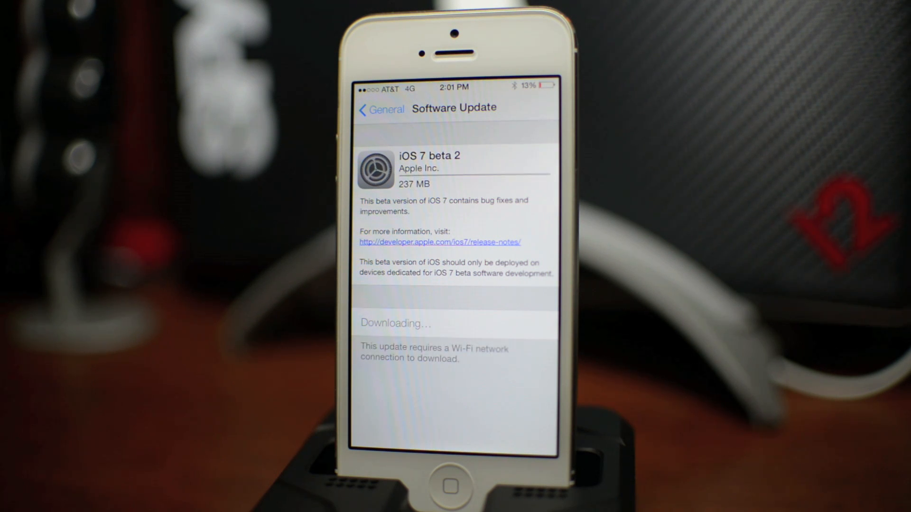